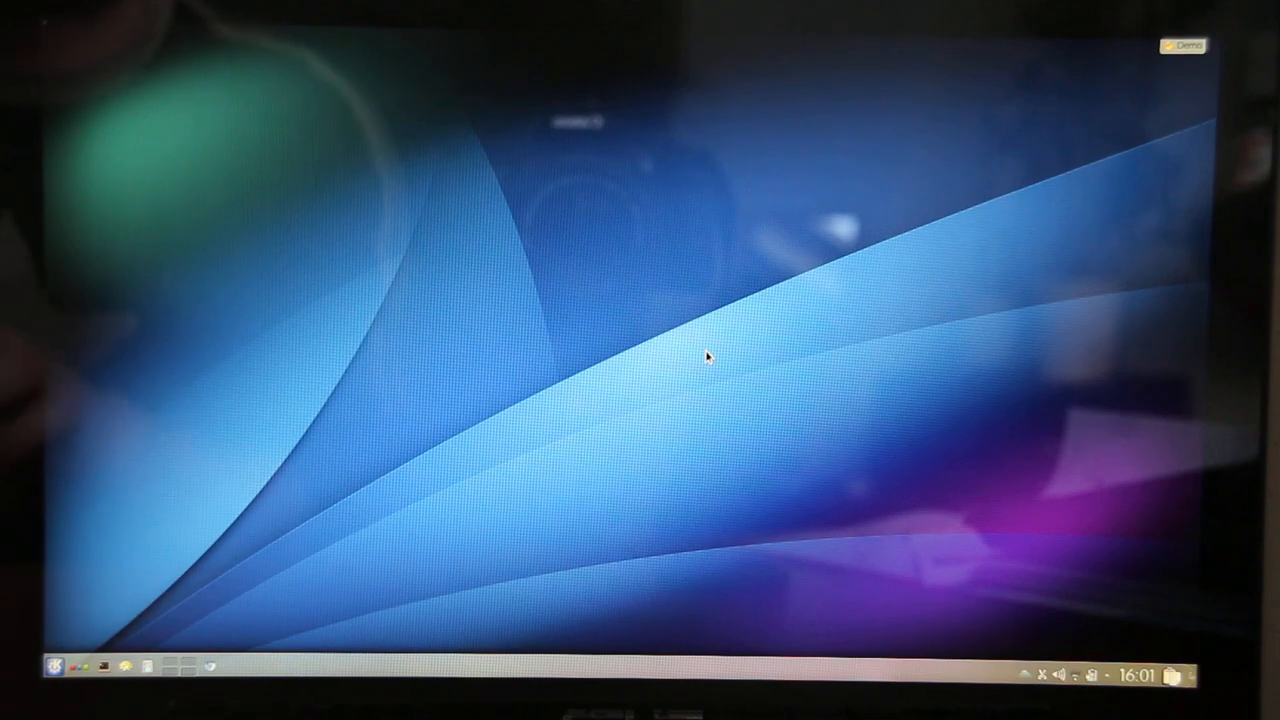
mouse_move(780, 287)
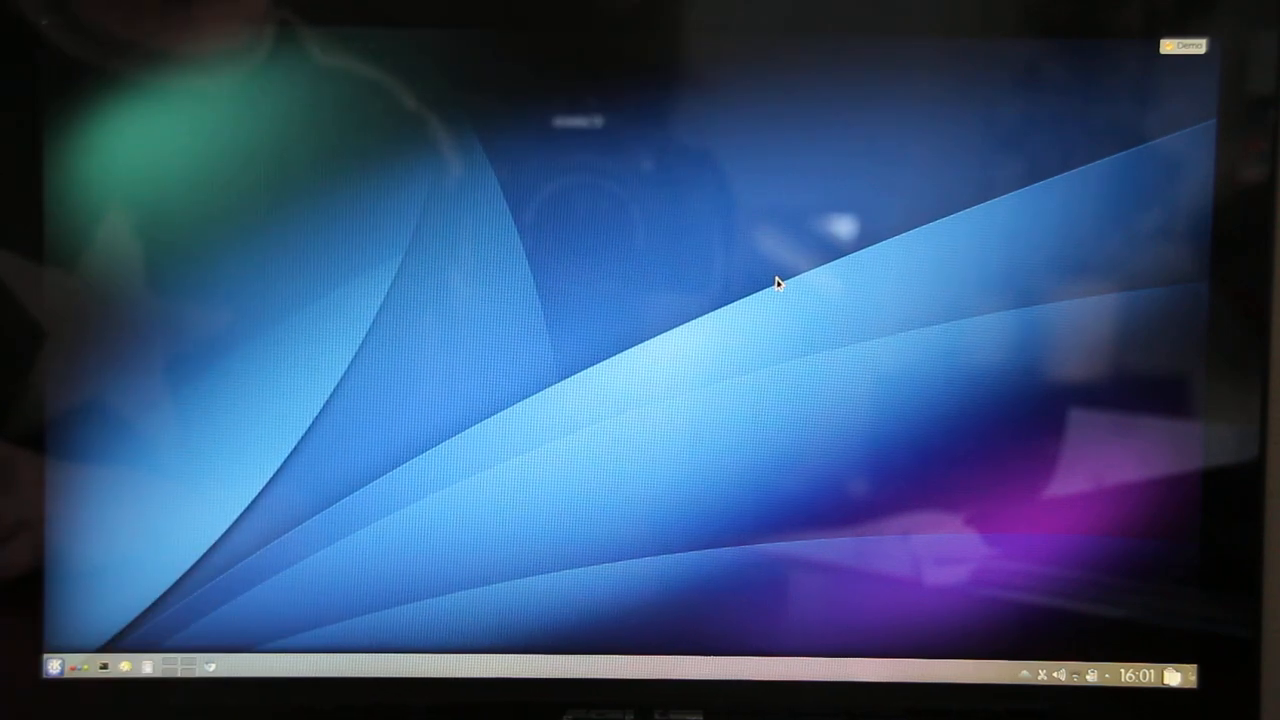
mouse_move(1190, 113)
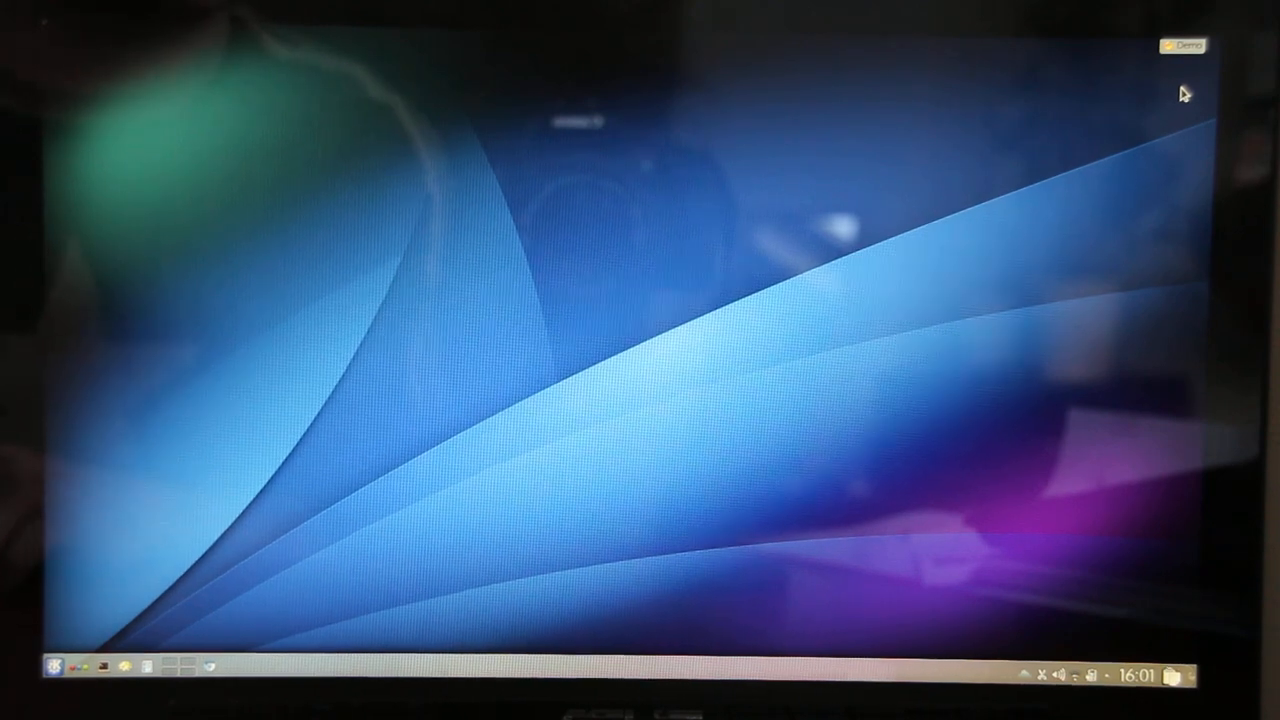
Open the desktop toolbox menu in the top-right corner of the screen
left_click(1183, 45)
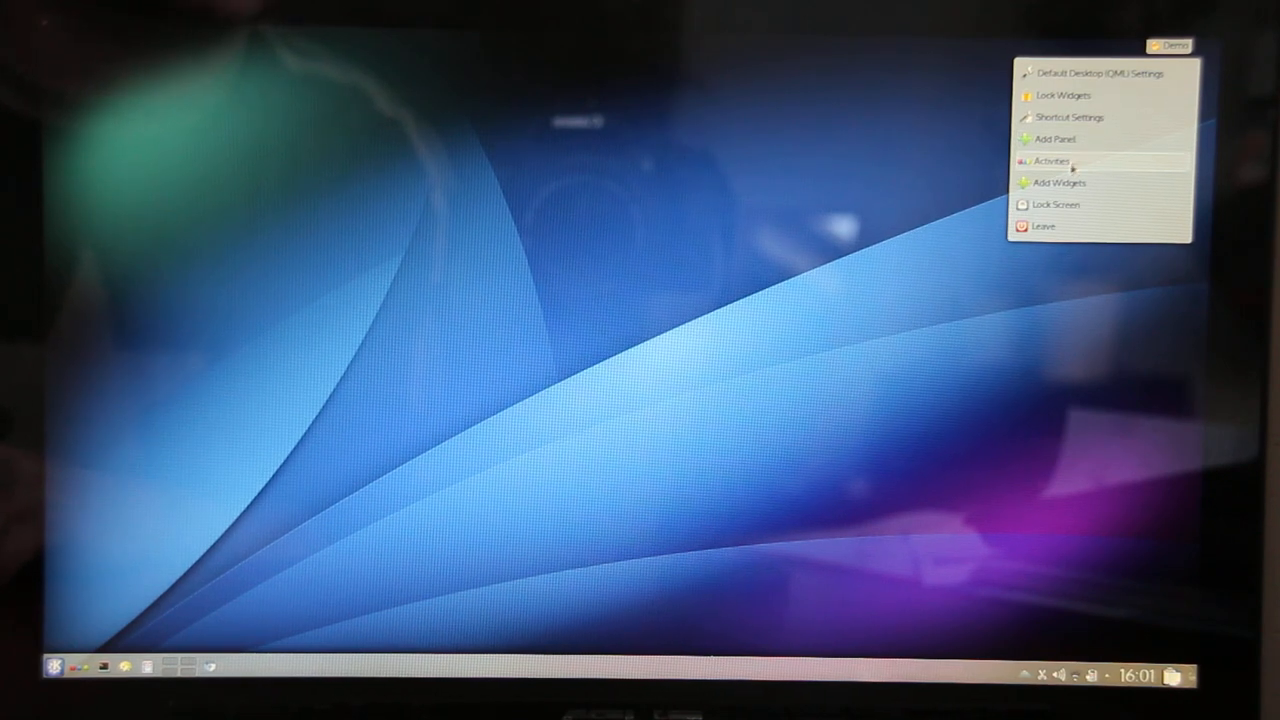
mouse_move(1058, 183)
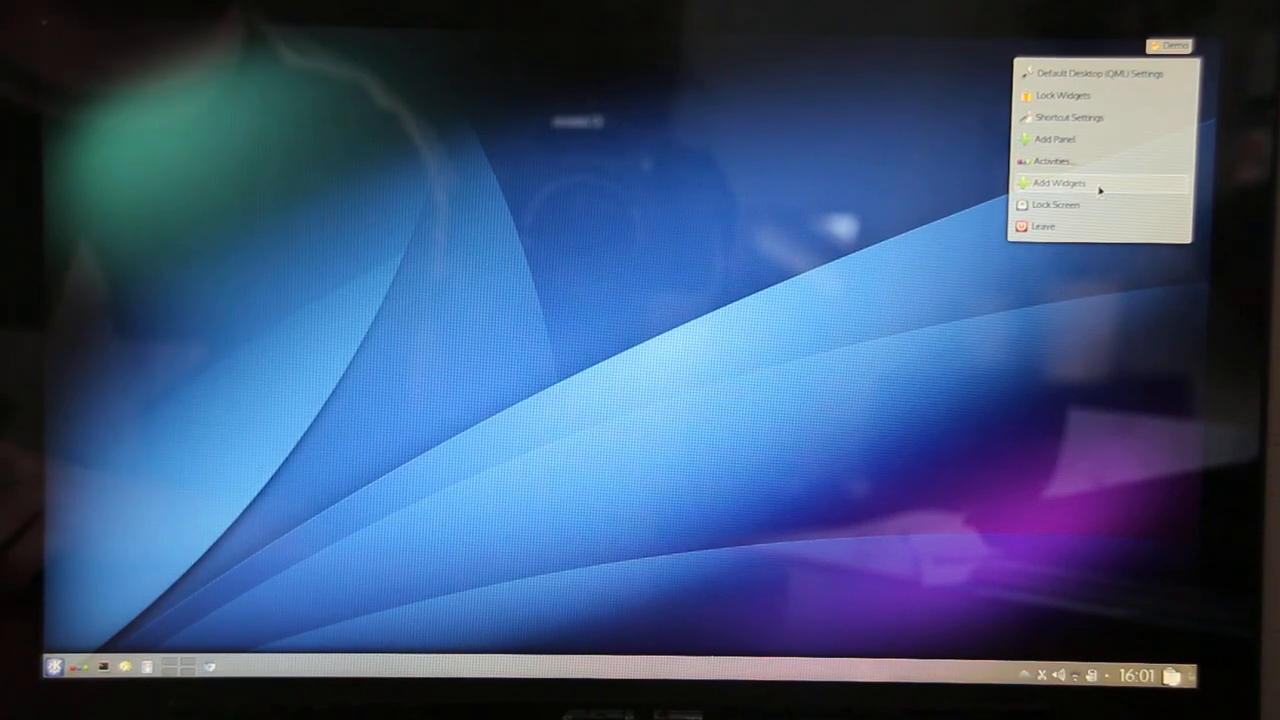
left_click(1090, 73)
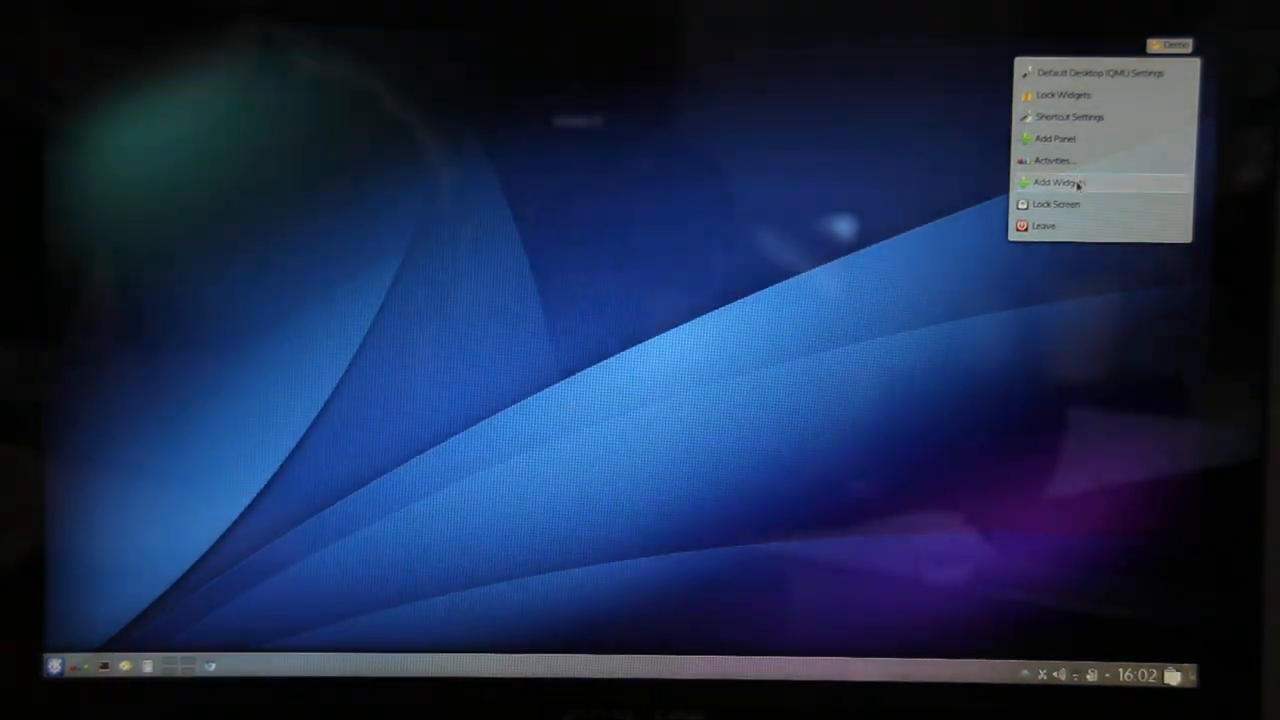
Add Calendar, Calculator and Battery Monitor ('bat') widgets from the widget browser
left_click(1058, 182)
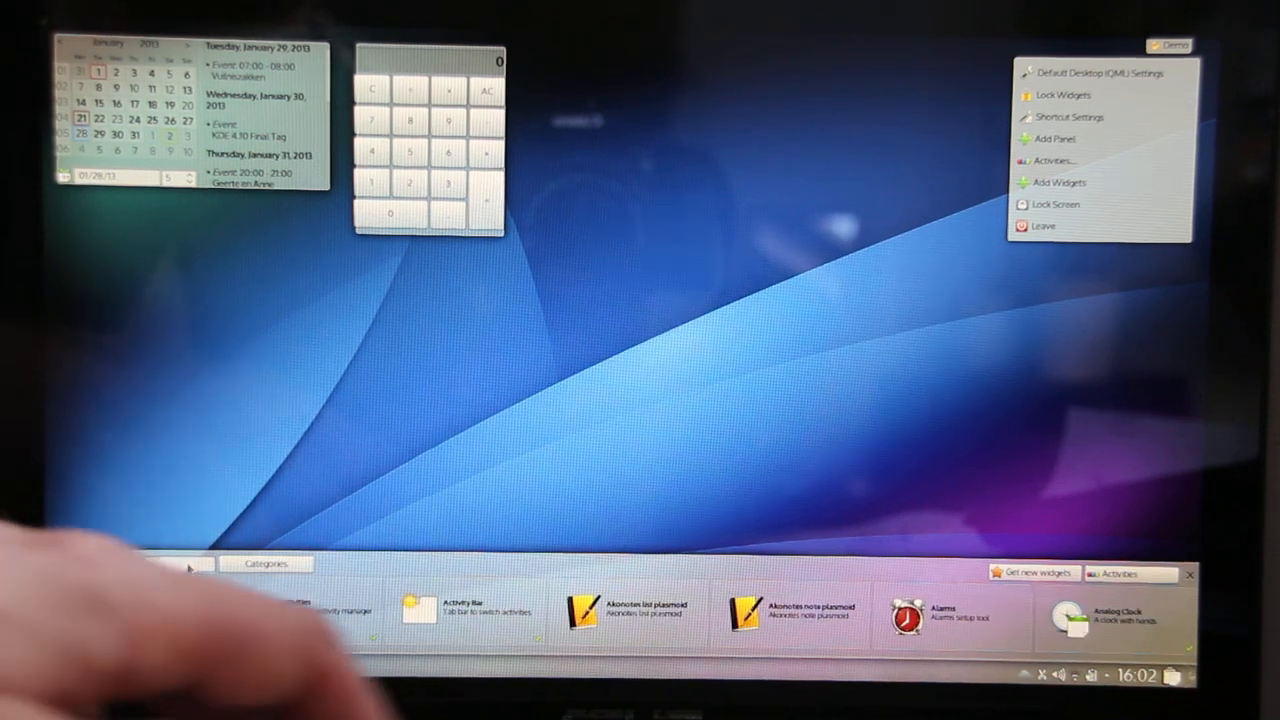
type("bat")
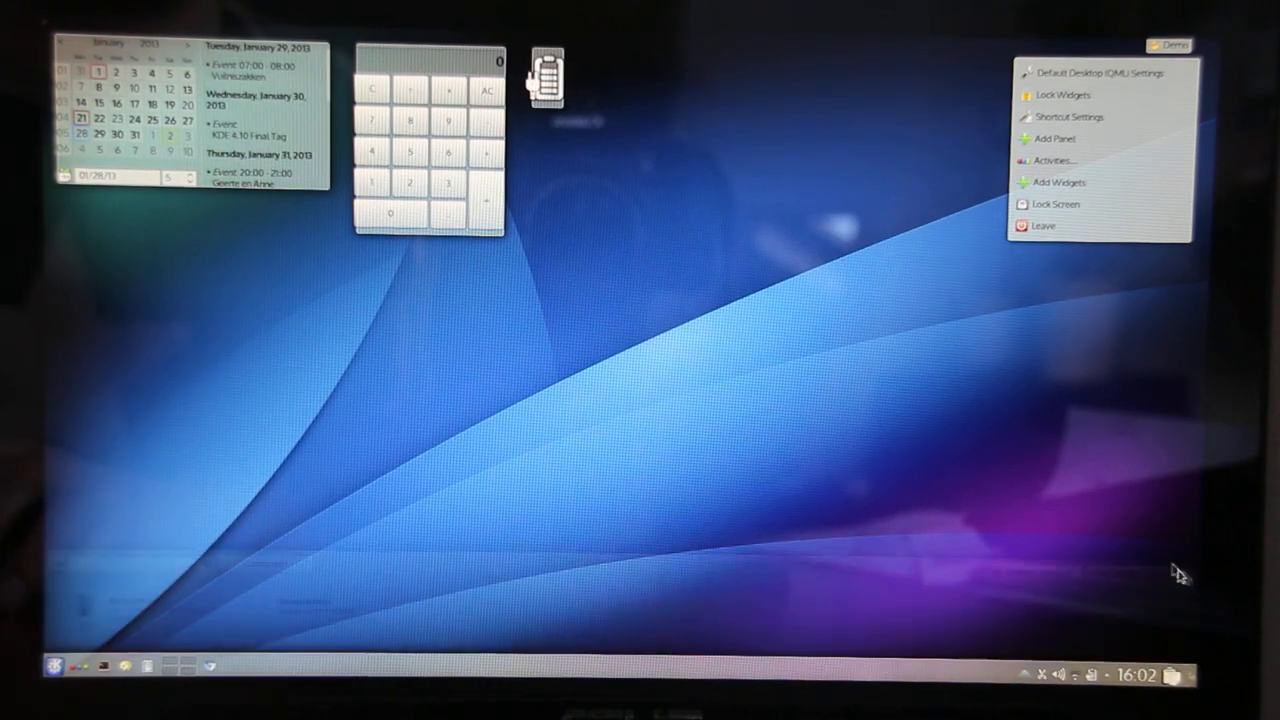
left_click(525, 222)
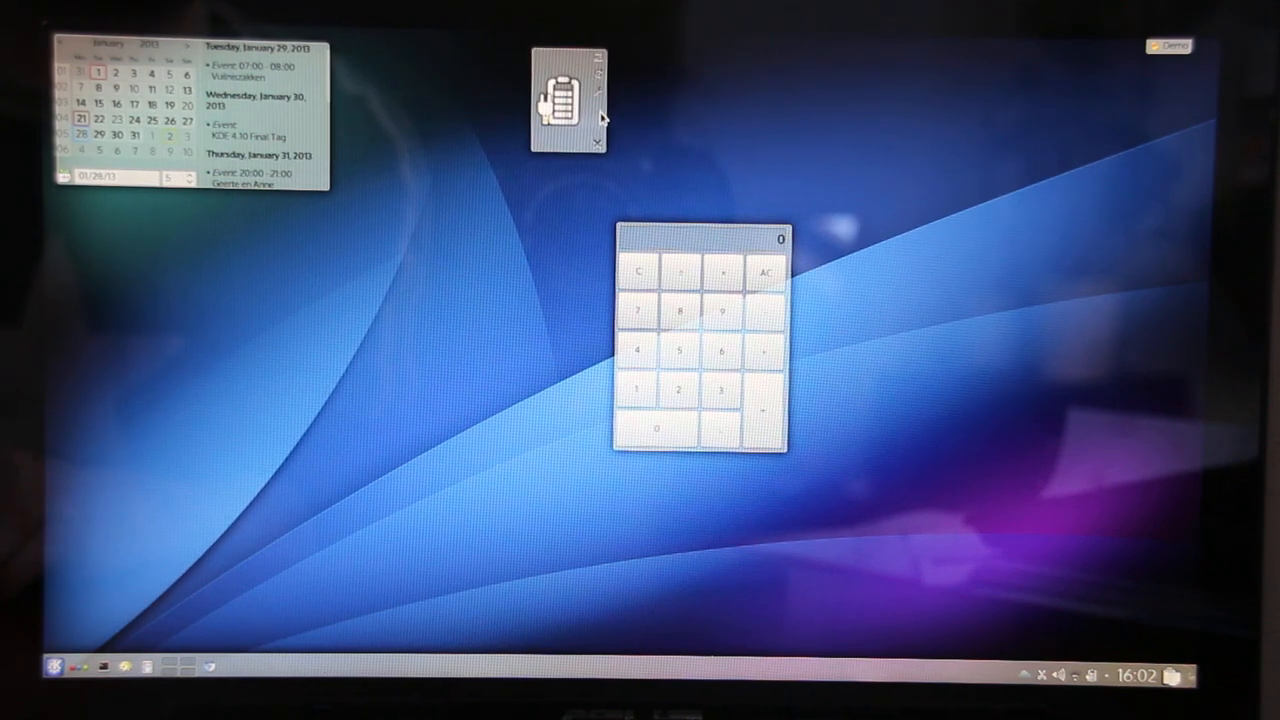
Drag the battery widget down until it lines up beneath the calendar and calculator
left_click_drag(565, 95, 363, 440)
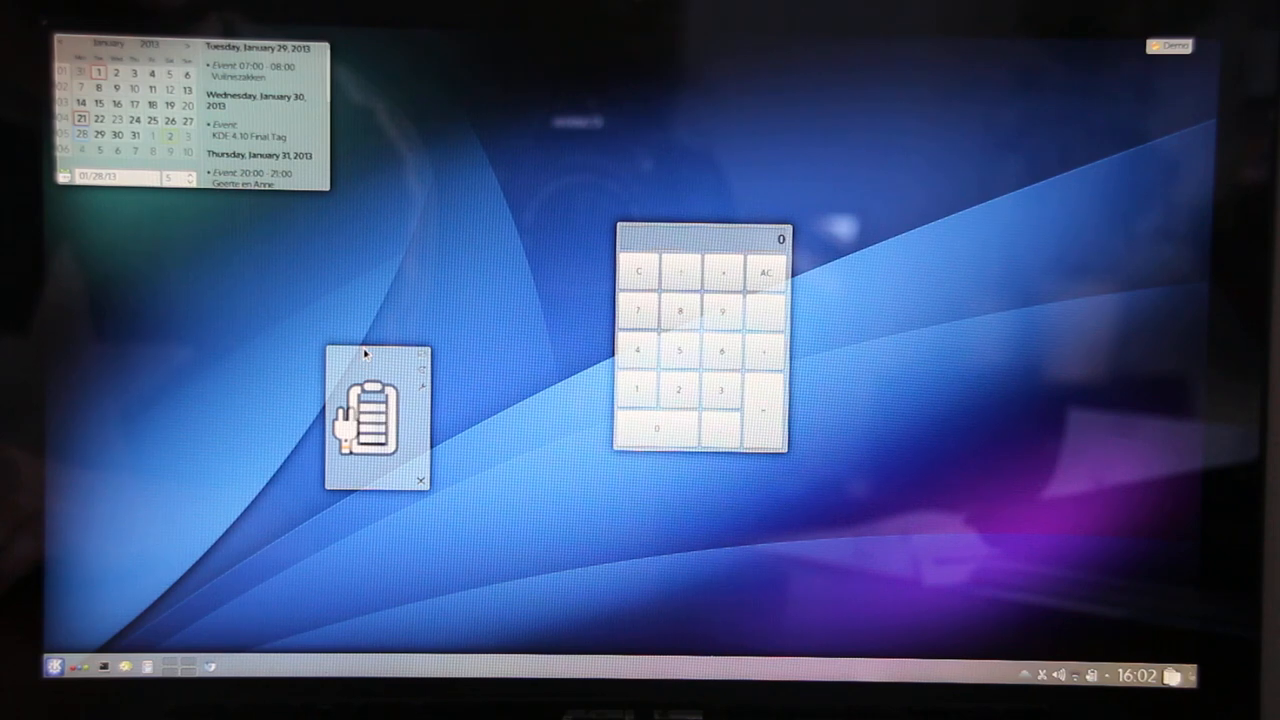
left_click_drag(375, 415, 310, 415)
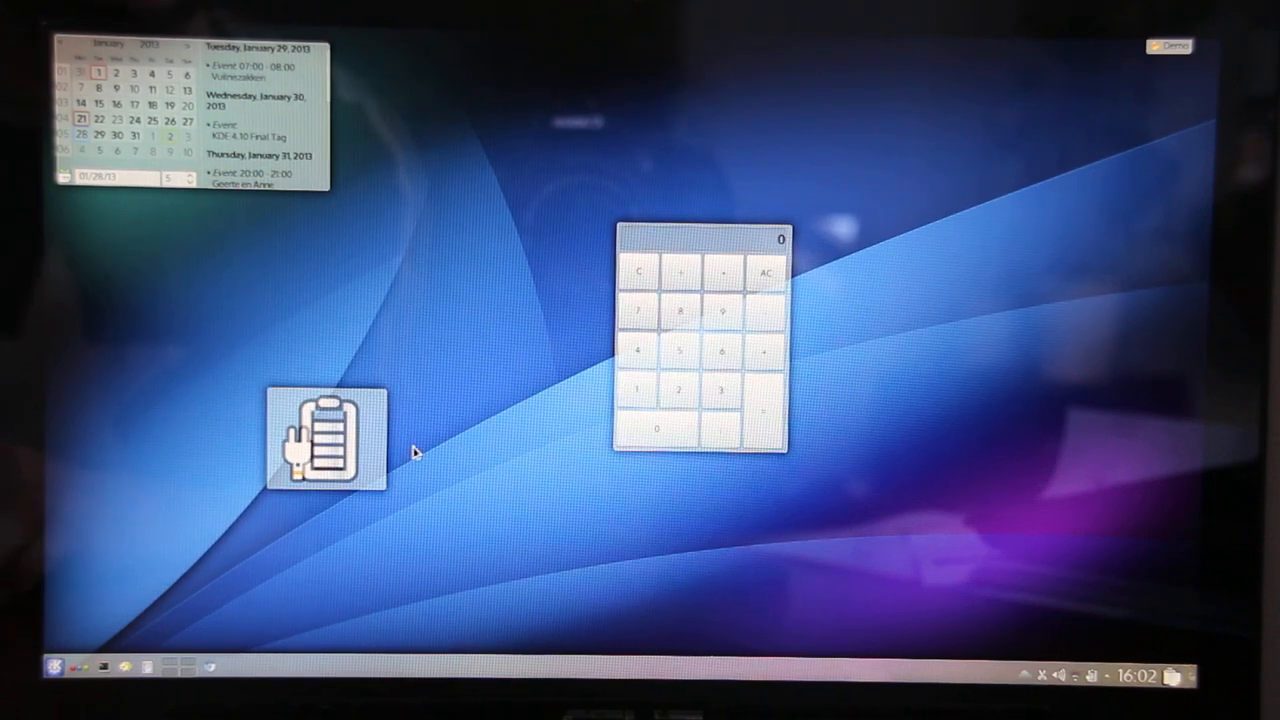
left_click_drag(325, 435, 495, 540)
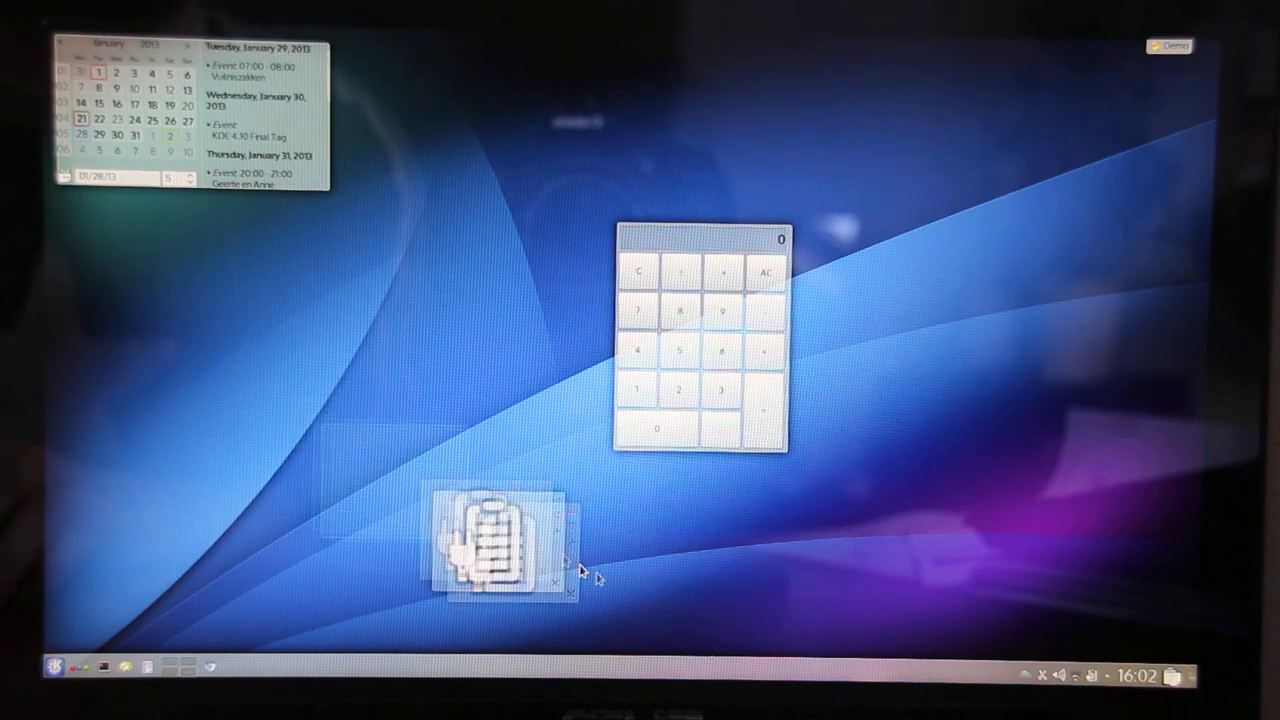
left_click_drag(495, 545, 685, 525)
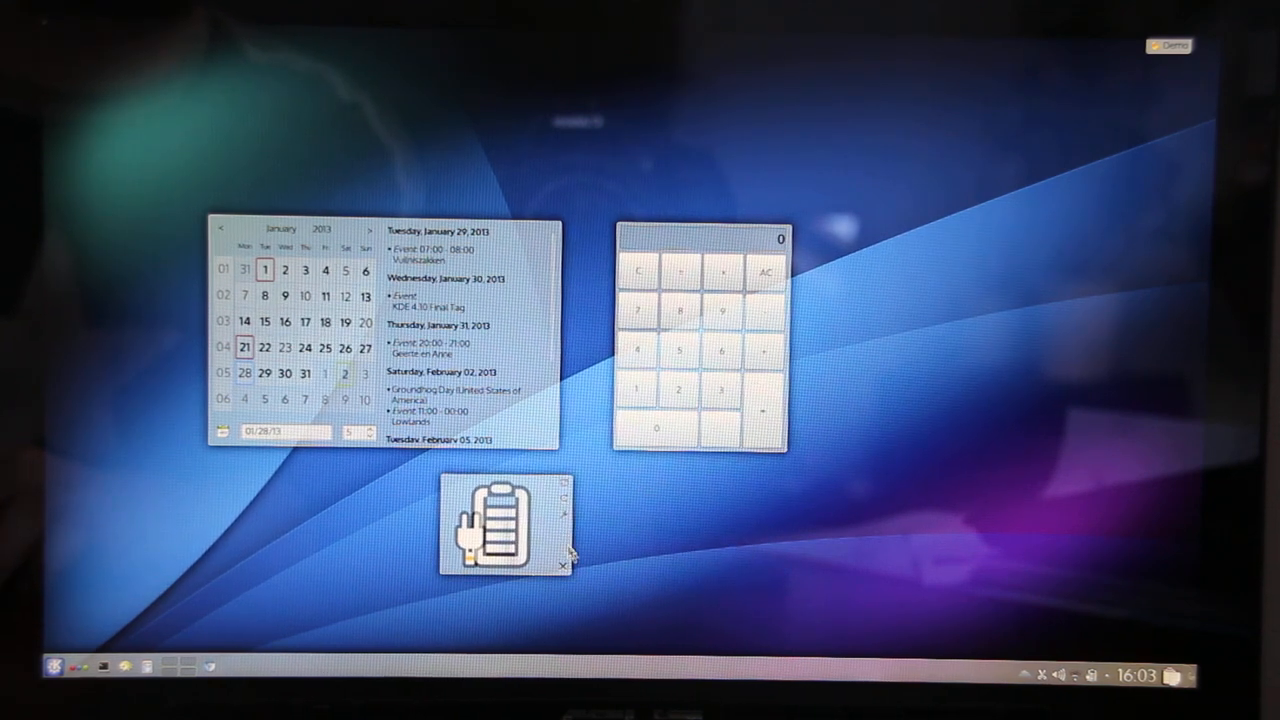
mouse_move(640, 525)
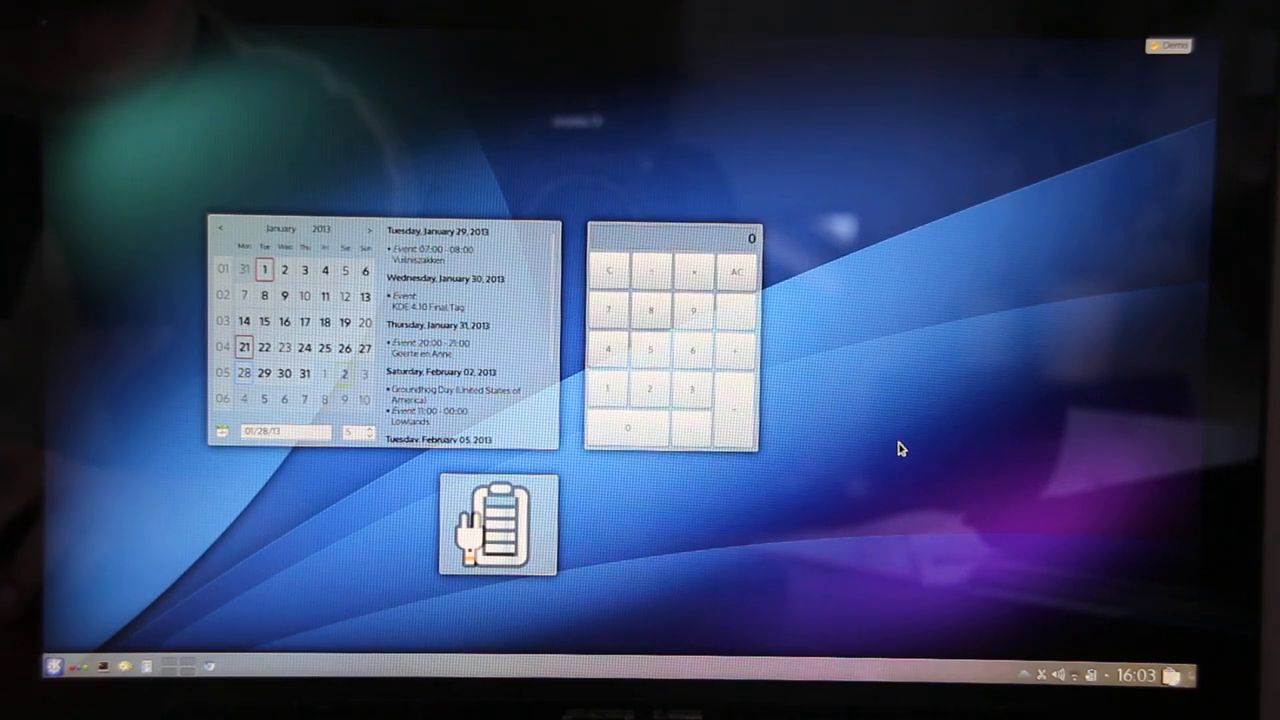
mouse_move(690, 208)
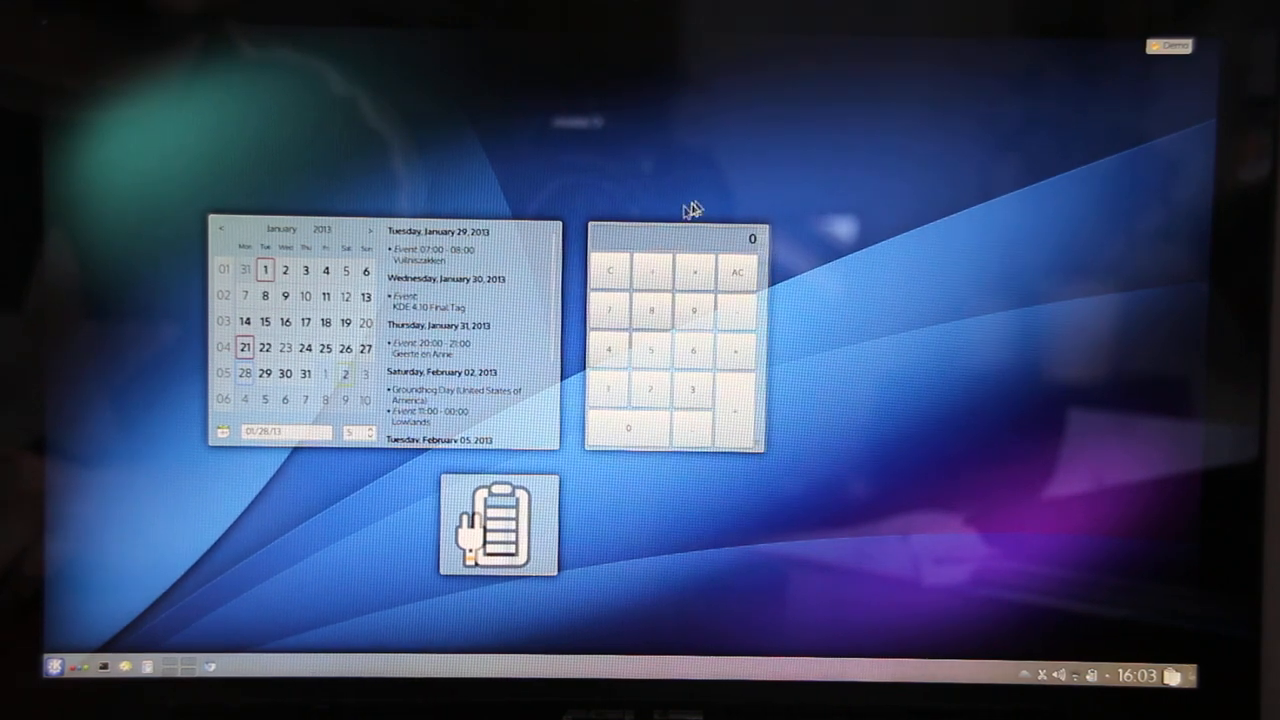
mouse_move(780, 370)
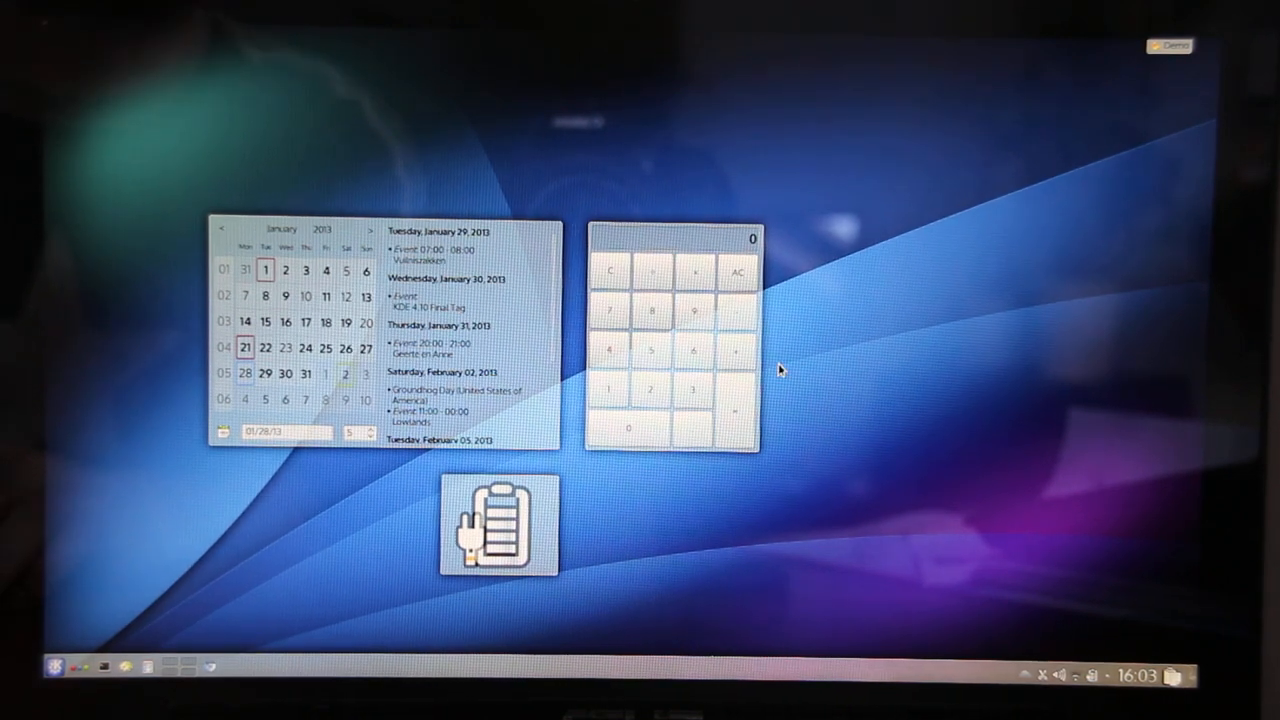
mouse_move(813, 355)
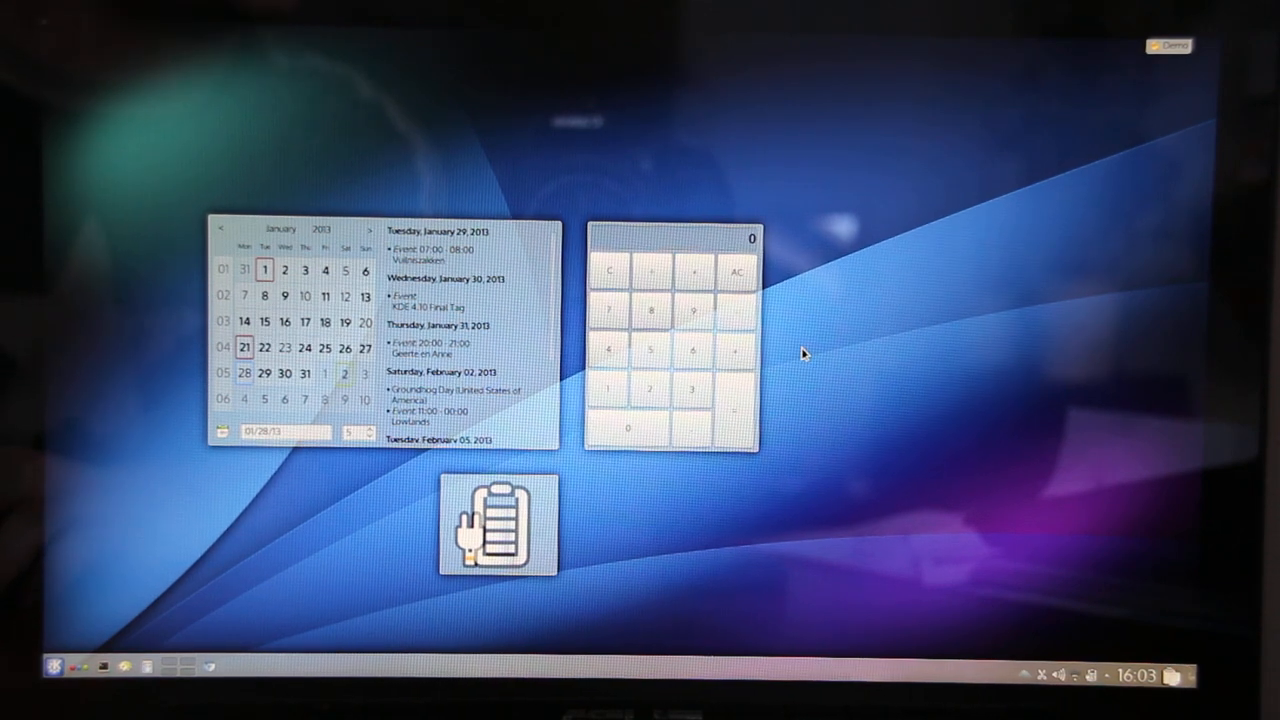
right_click(800, 355)
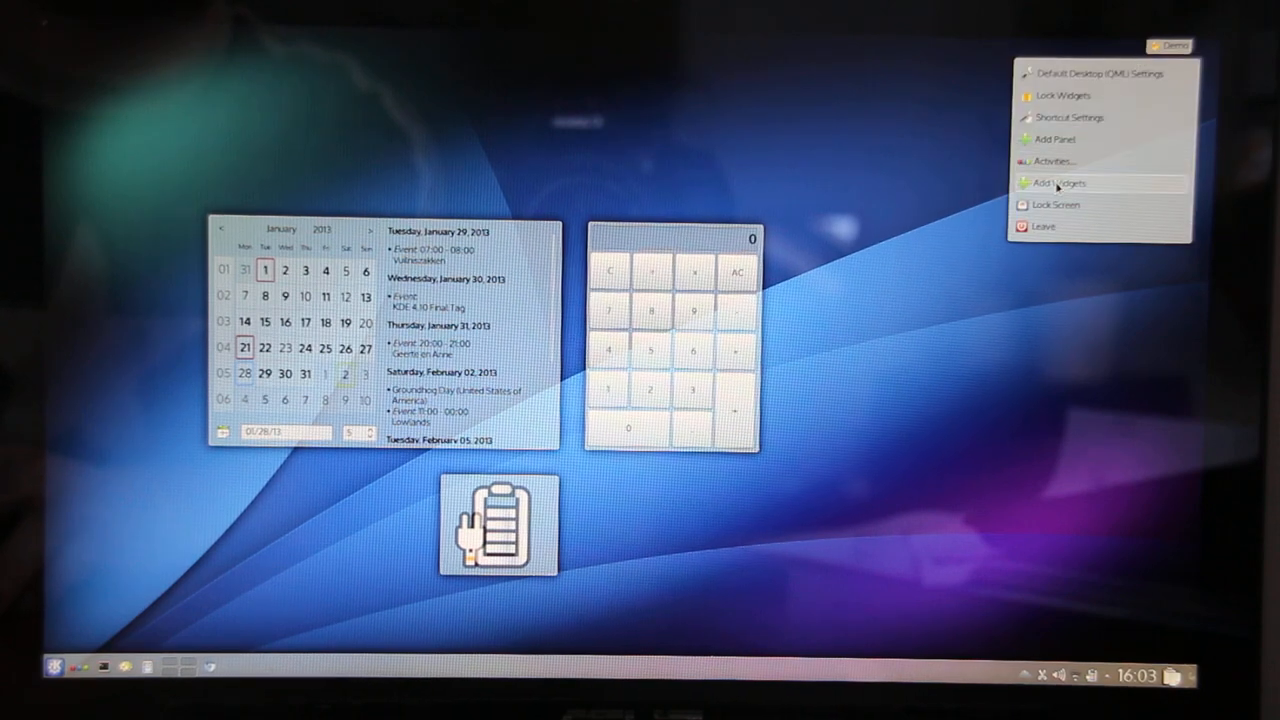
Add a yellow Notes widget and place it right of the calculator
left_click(1057, 183)
type("not")
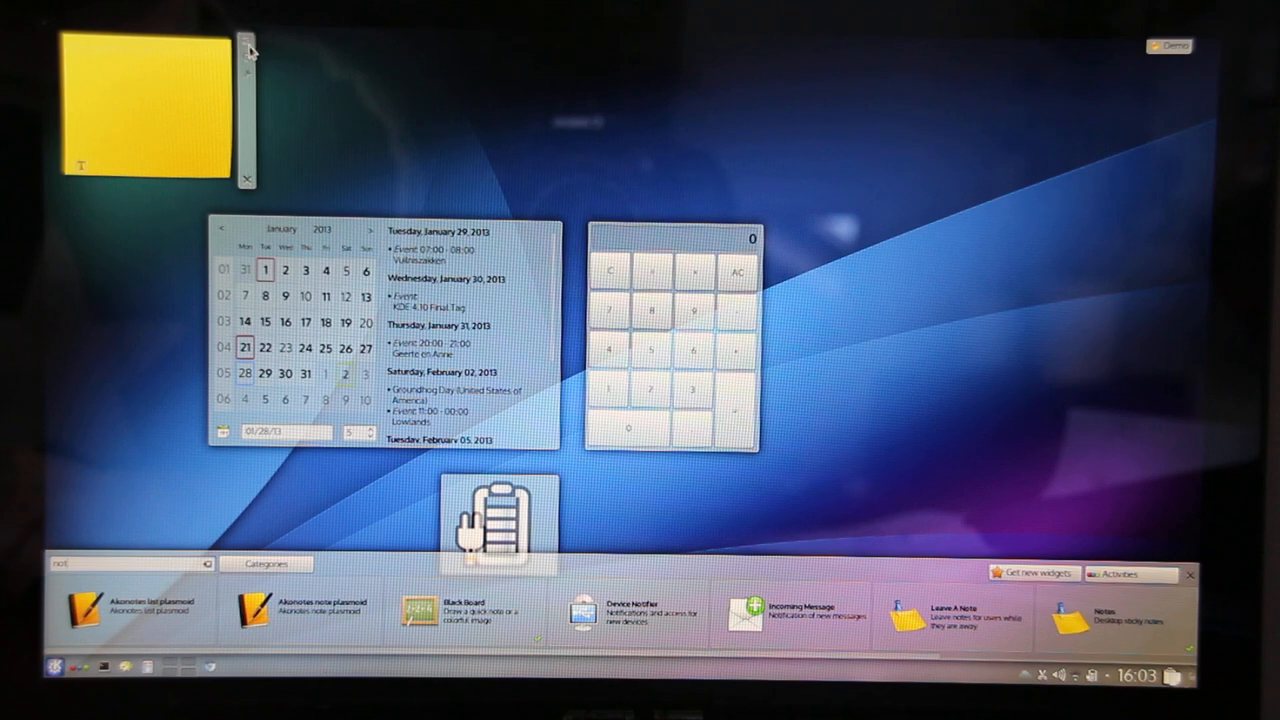
left_click_drag(150, 100, 960, 360)
type("plasma")
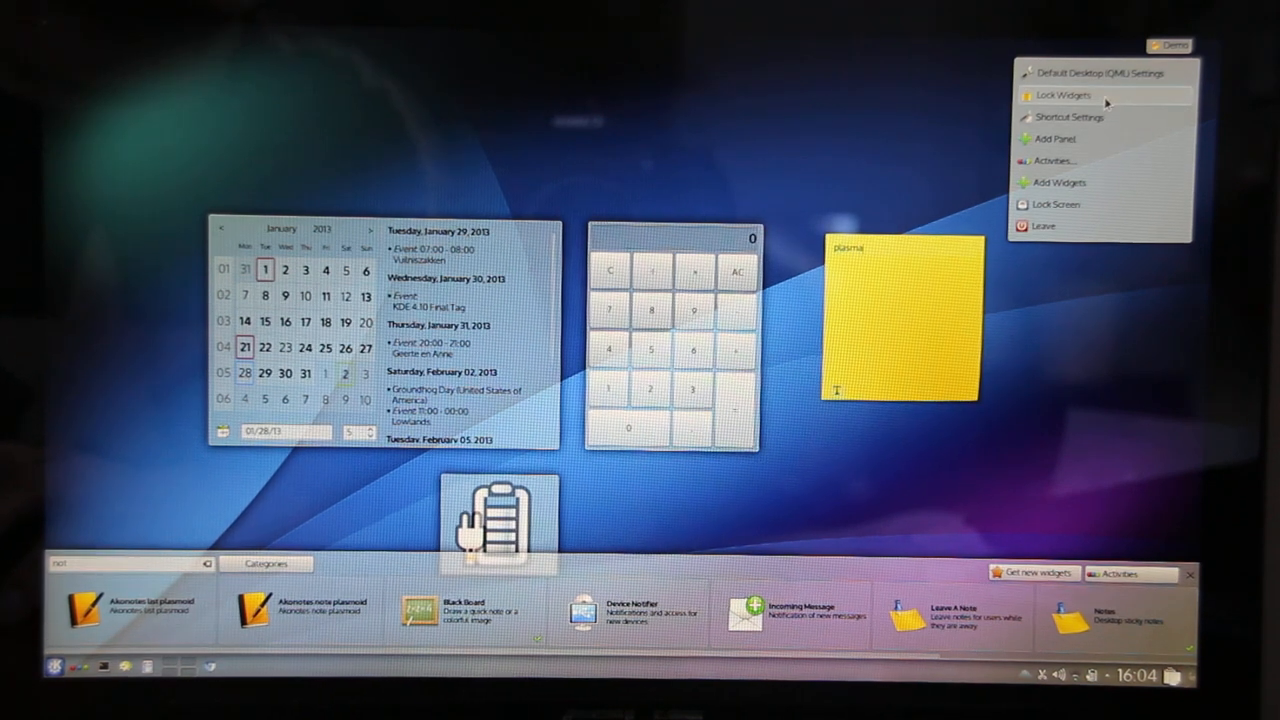
Choose Lock Widgets so all desktop widgets stay in place
left_click(1062, 95)
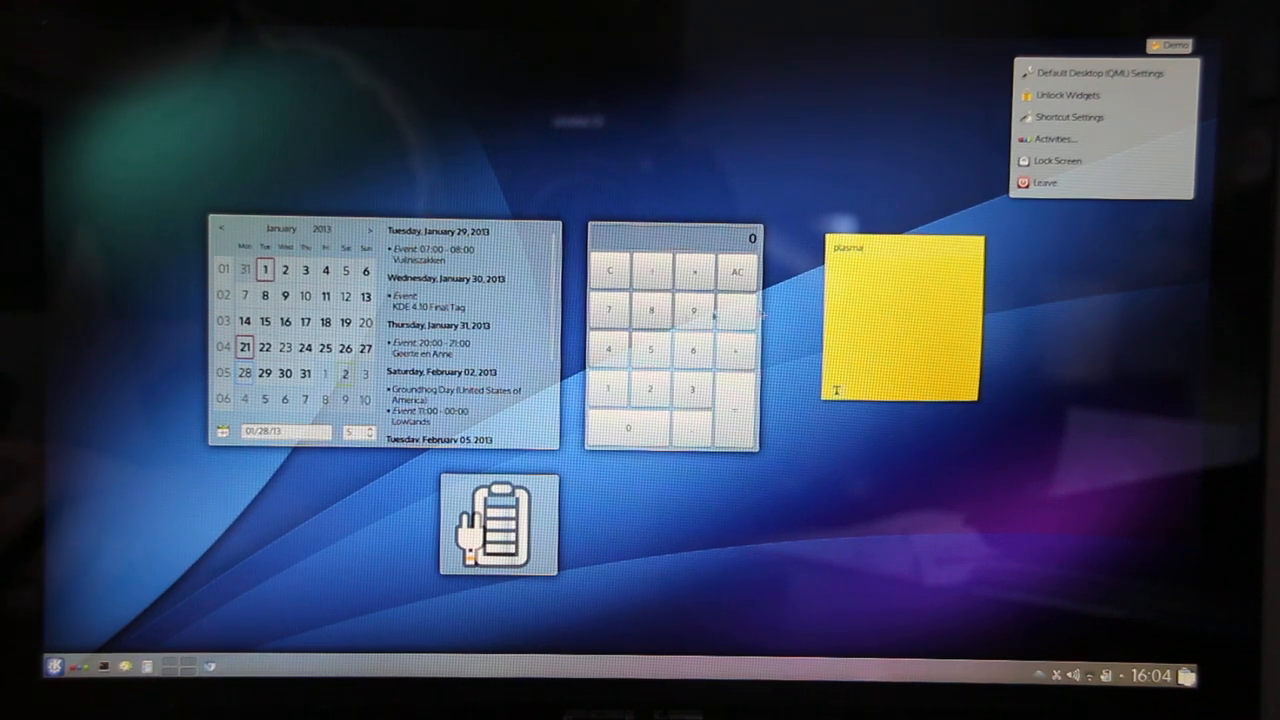
mouse_move(1086, 160)
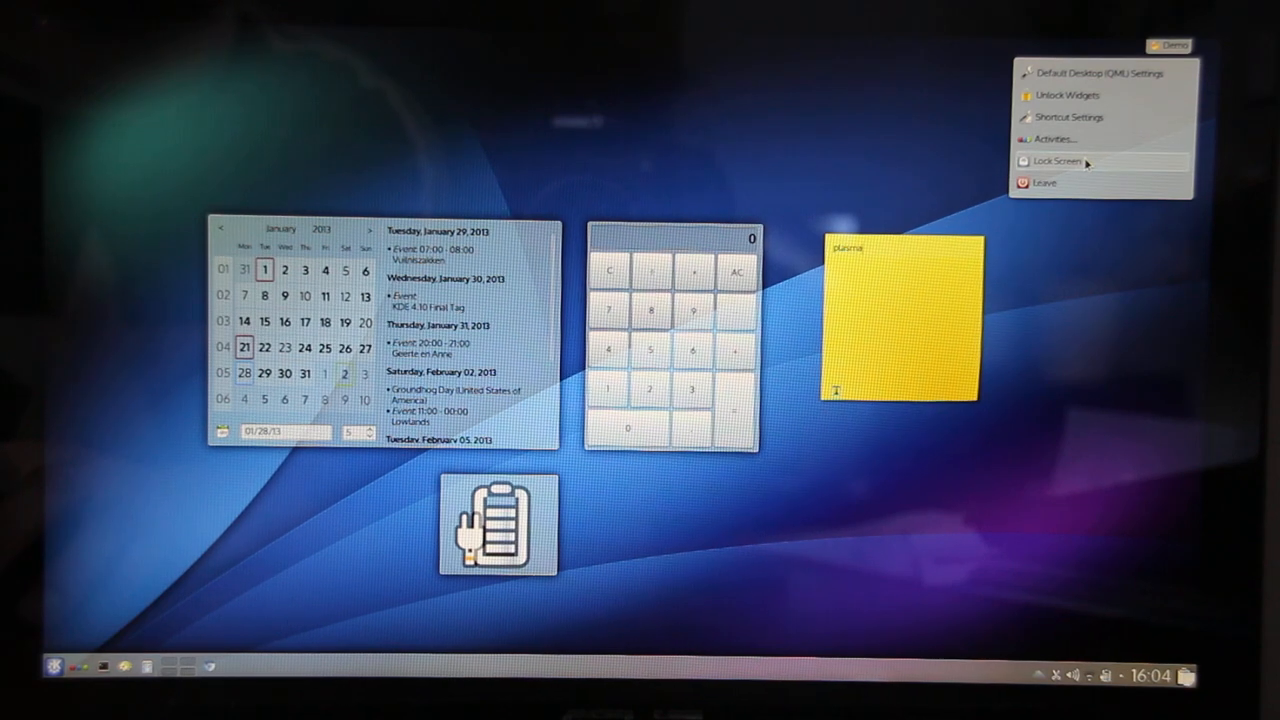
mouse_move(1085, 188)
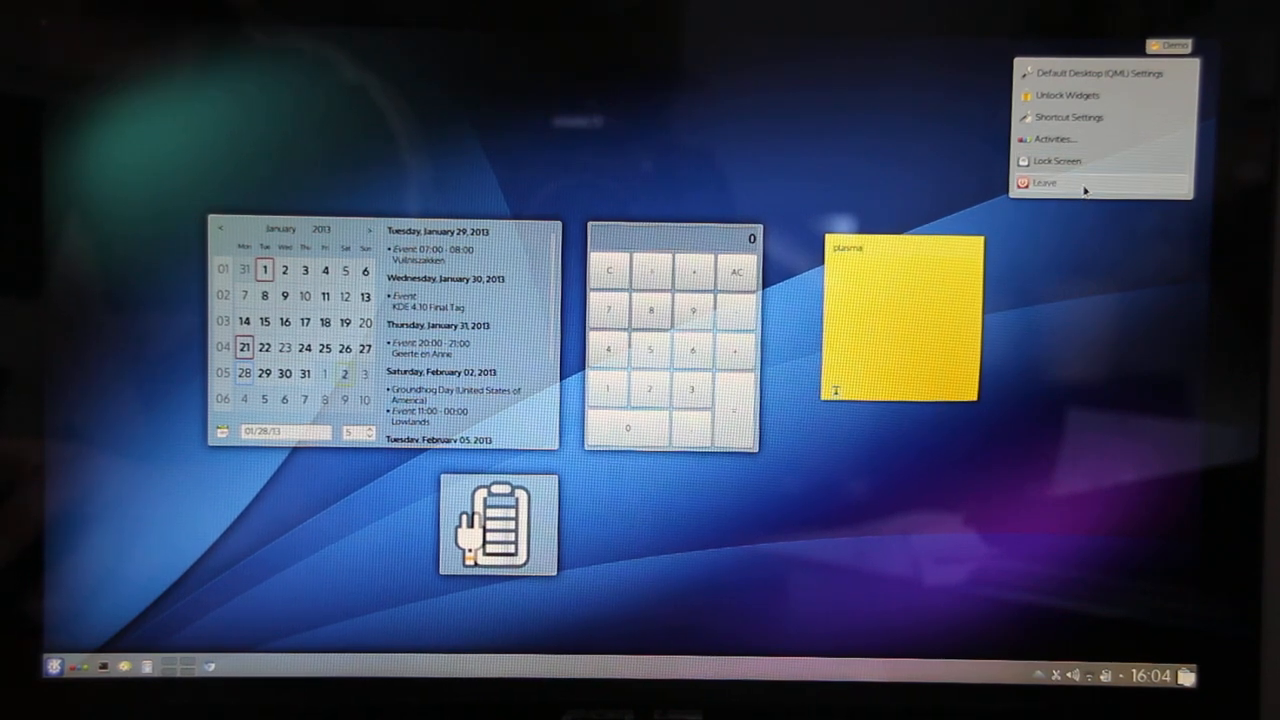